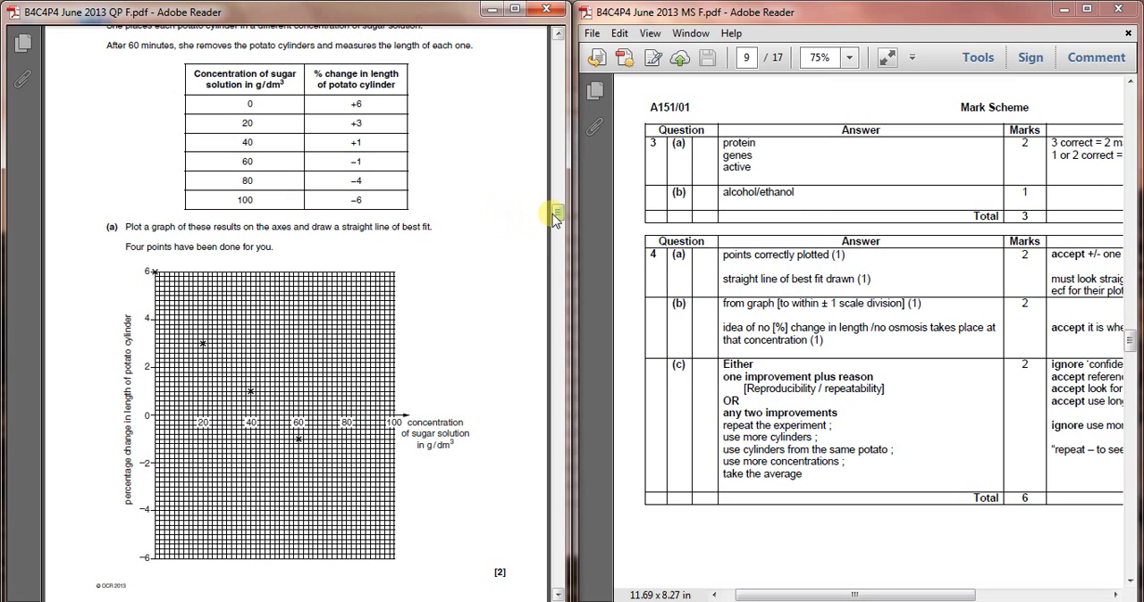
{"action": "scroll", "scroll_direction": "up", "scroll_amount": 3}
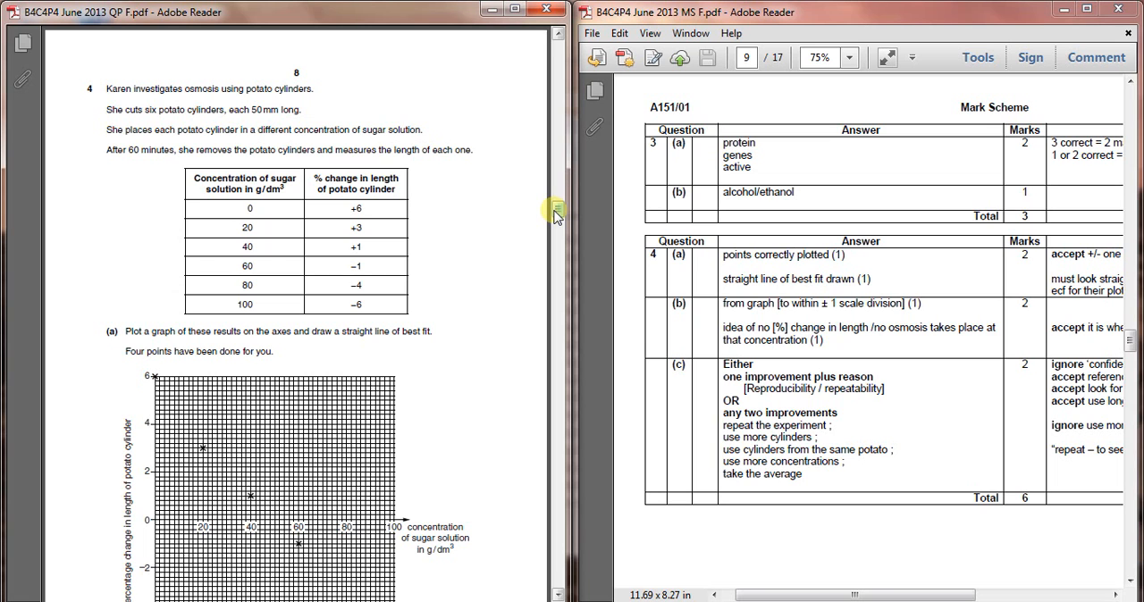
{"action": "scroll", "scroll_direction": "down", "scroll_amount": 3}
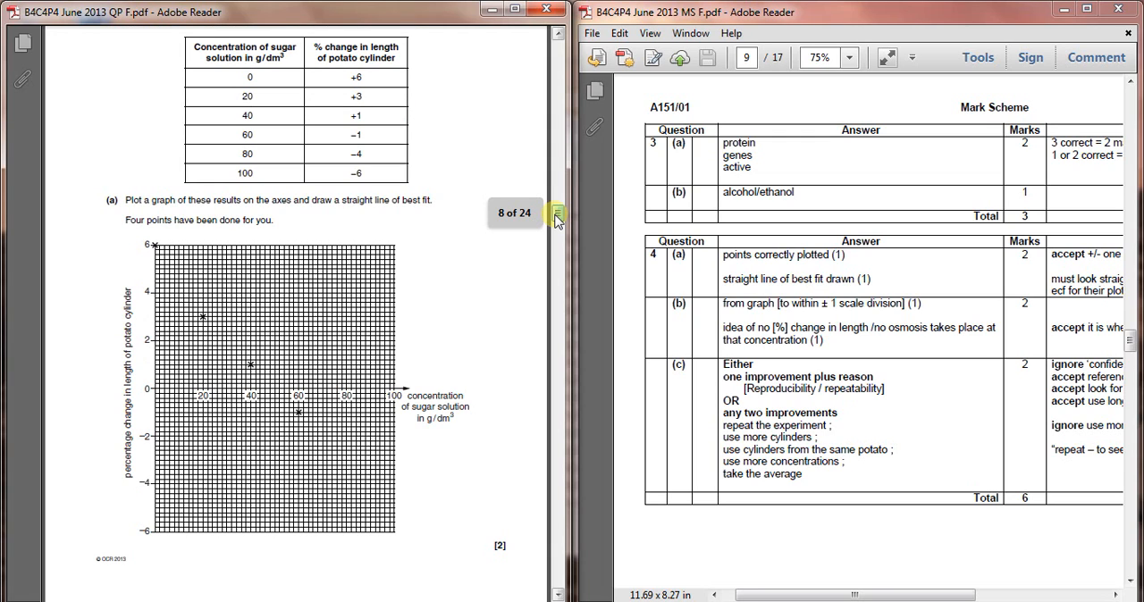
{"action": "mouse_move", "coordinate": [554, 216]}
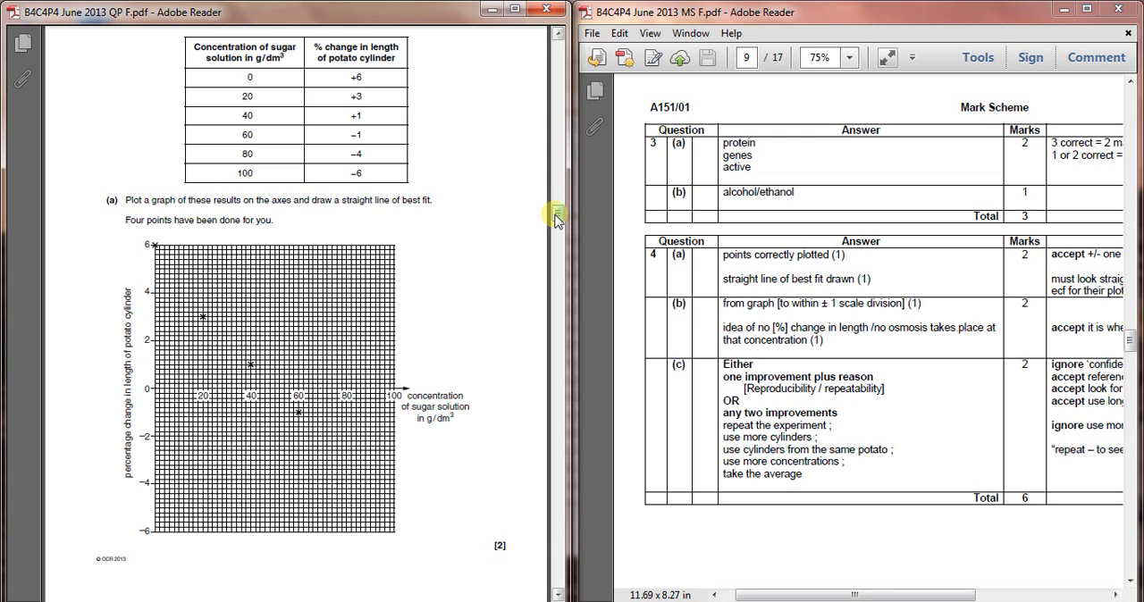
{"action": "mouse_move", "coordinate": [290, 122]}
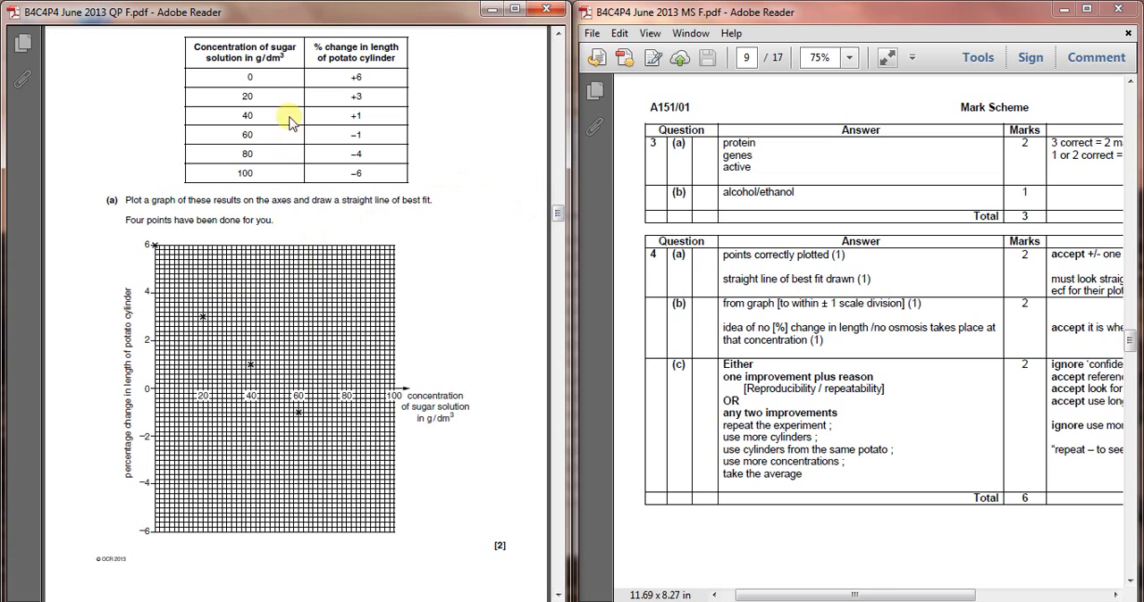
{"action": "mouse_move", "coordinate": [165, 390]}
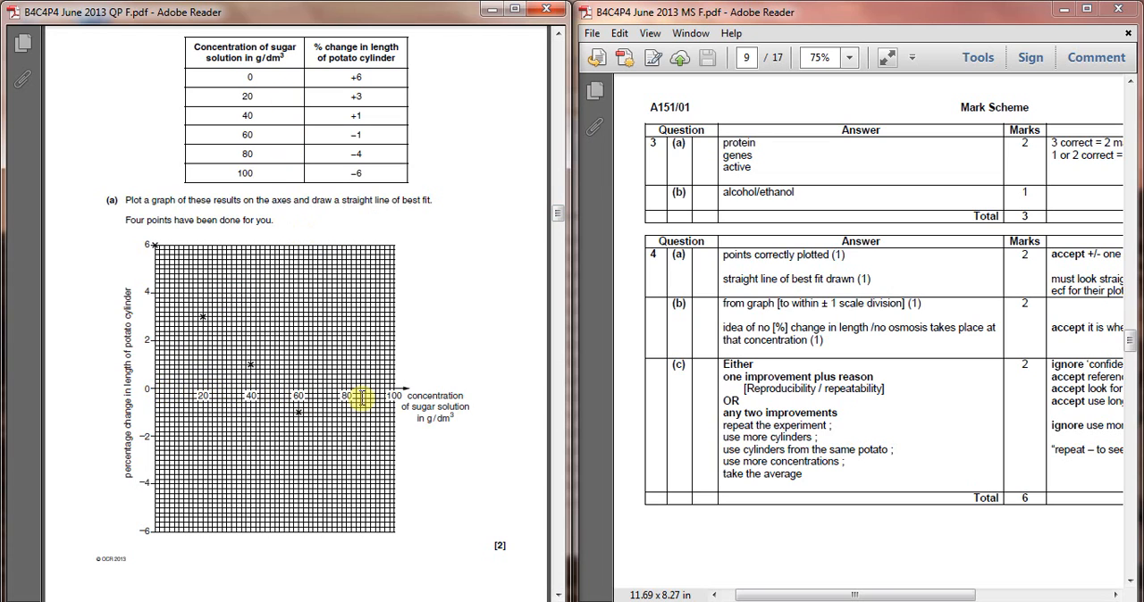
{"action": "mouse_move", "coordinate": [200, 295]}
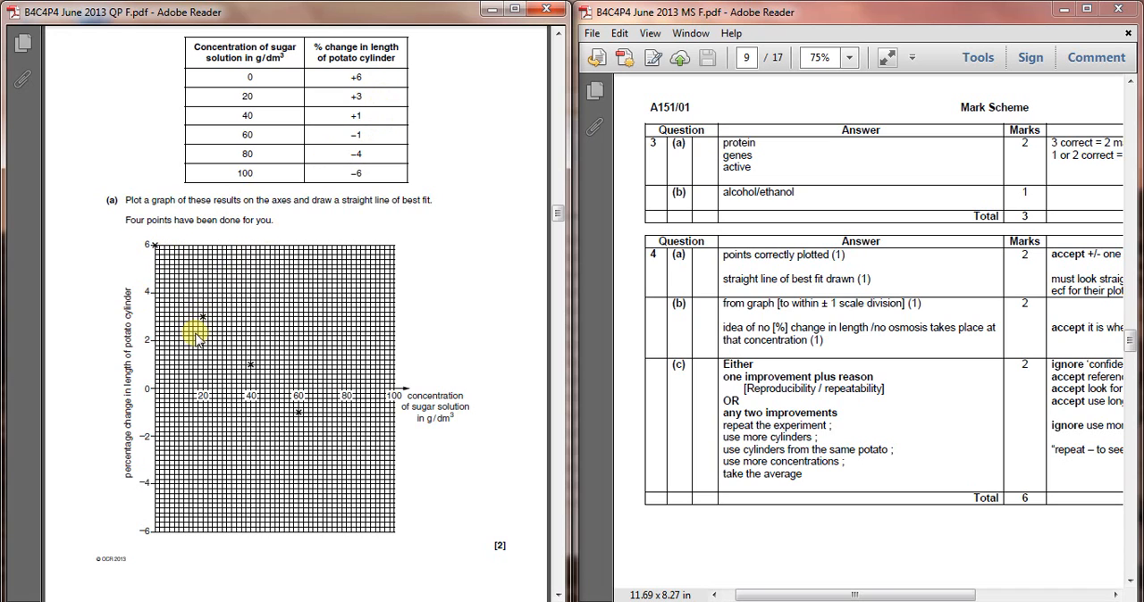
{"action": "mouse_move", "coordinate": [372, 122]}
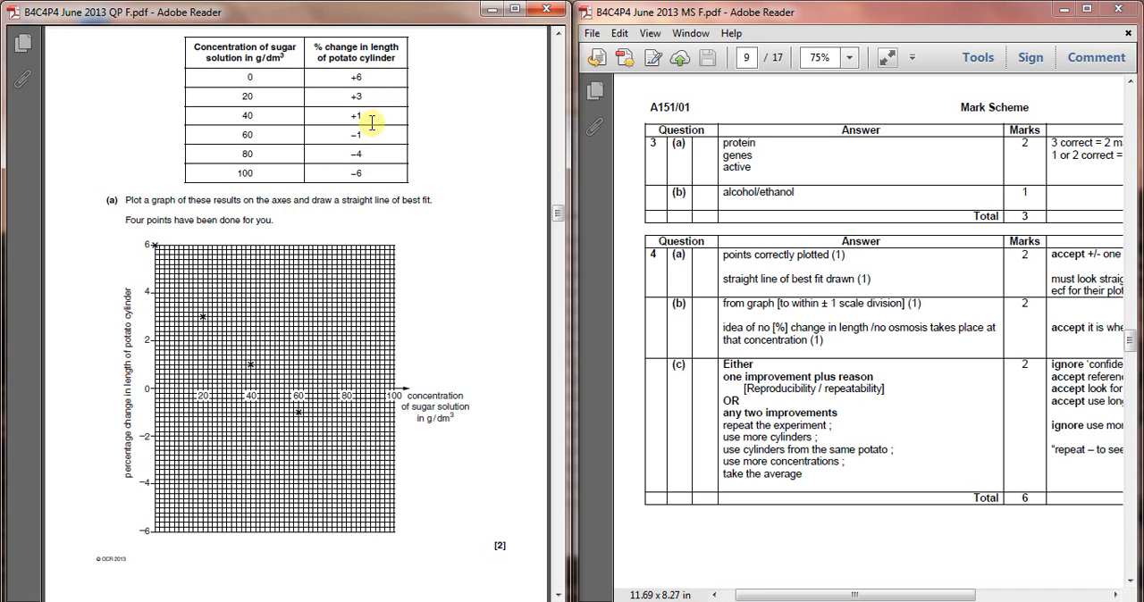
{"action": "mouse_move", "coordinate": [347, 150]}
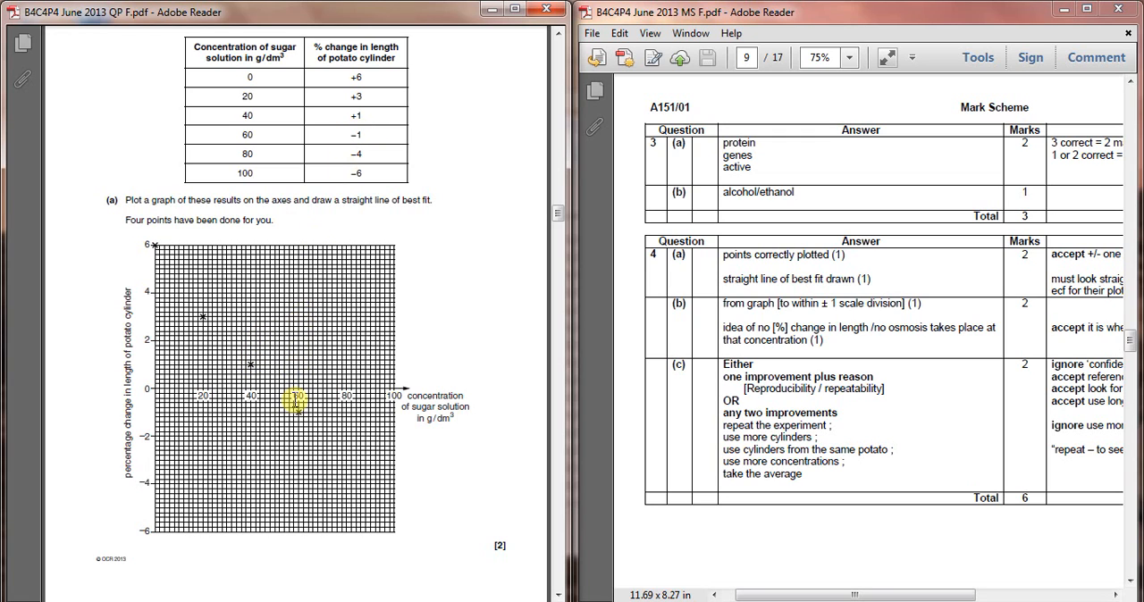
{"action": "mouse_move", "coordinate": [304, 247]}
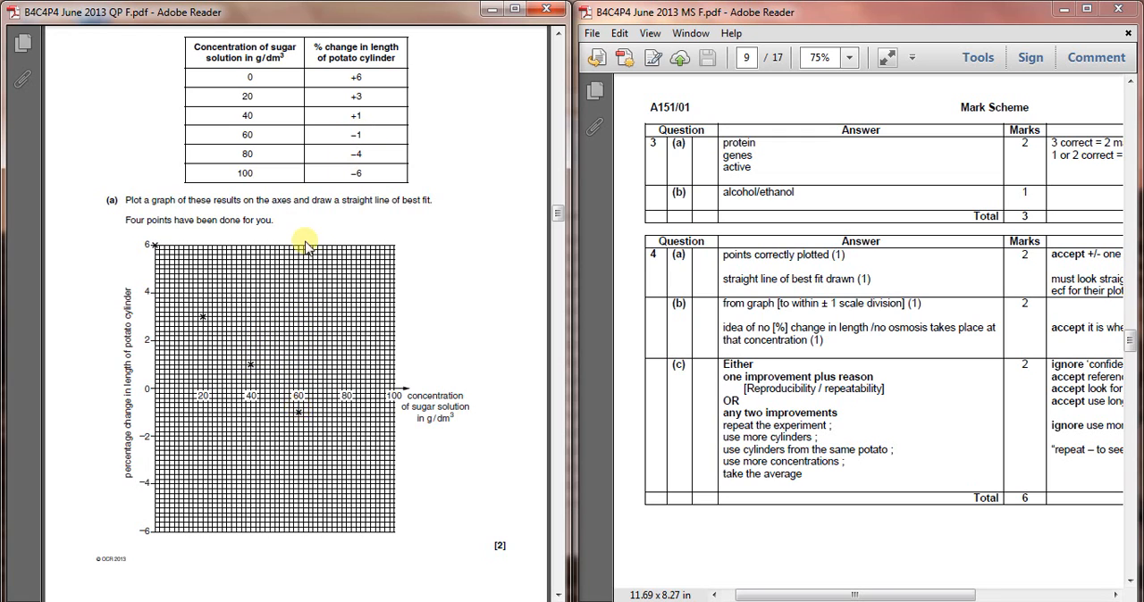
{"action": "mouse_move", "coordinate": [338, 172]}
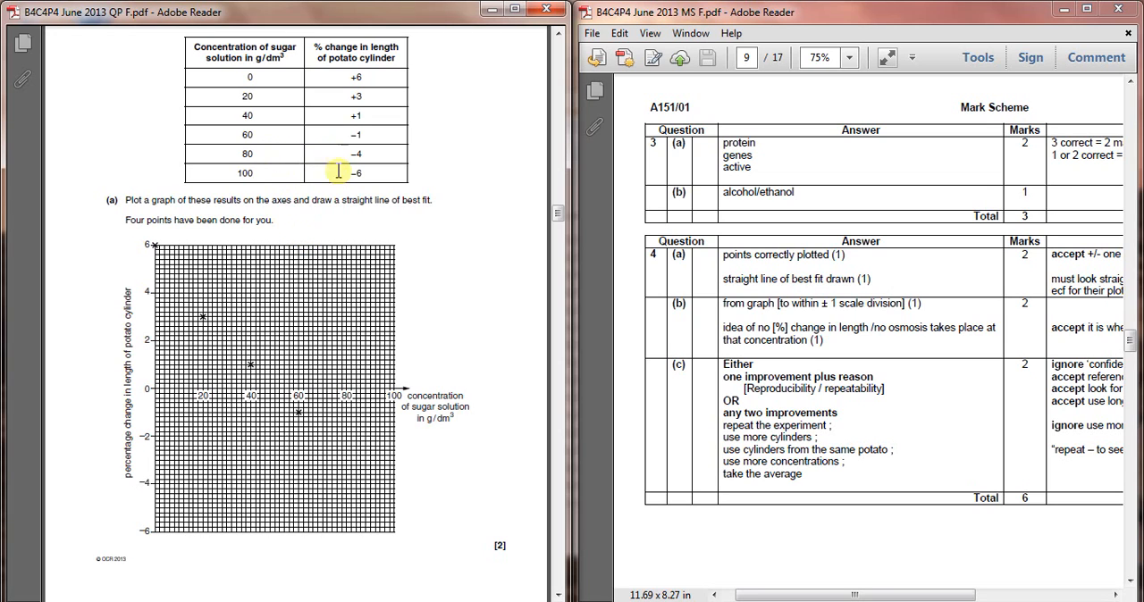
{"action": "mouse_move", "coordinate": [347, 392]}
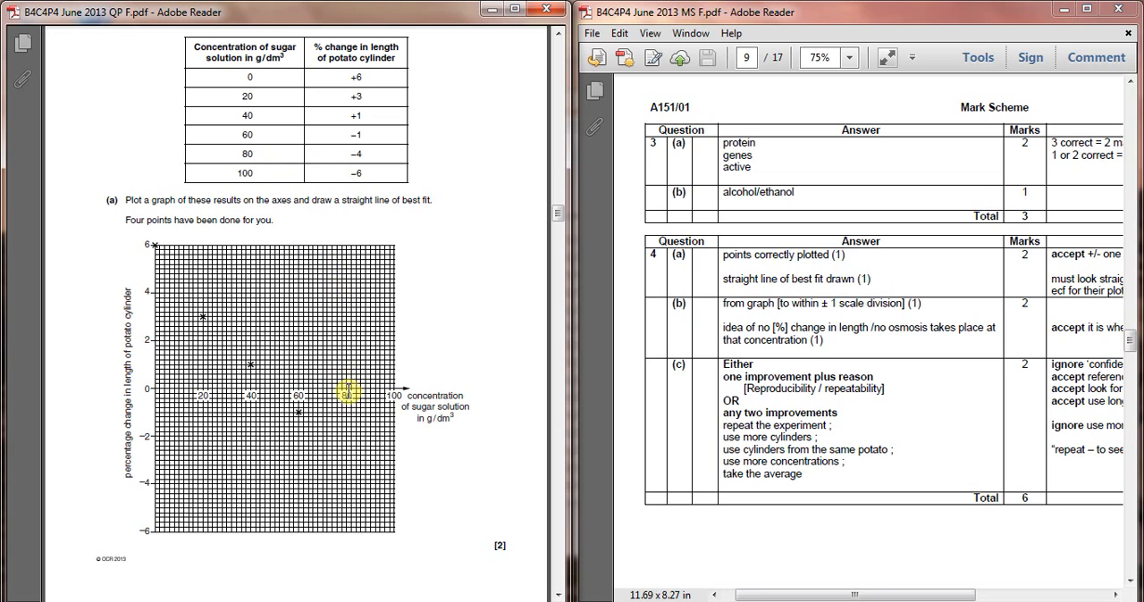
{"action": "mouse_move", "coordinate": [343, 483]}
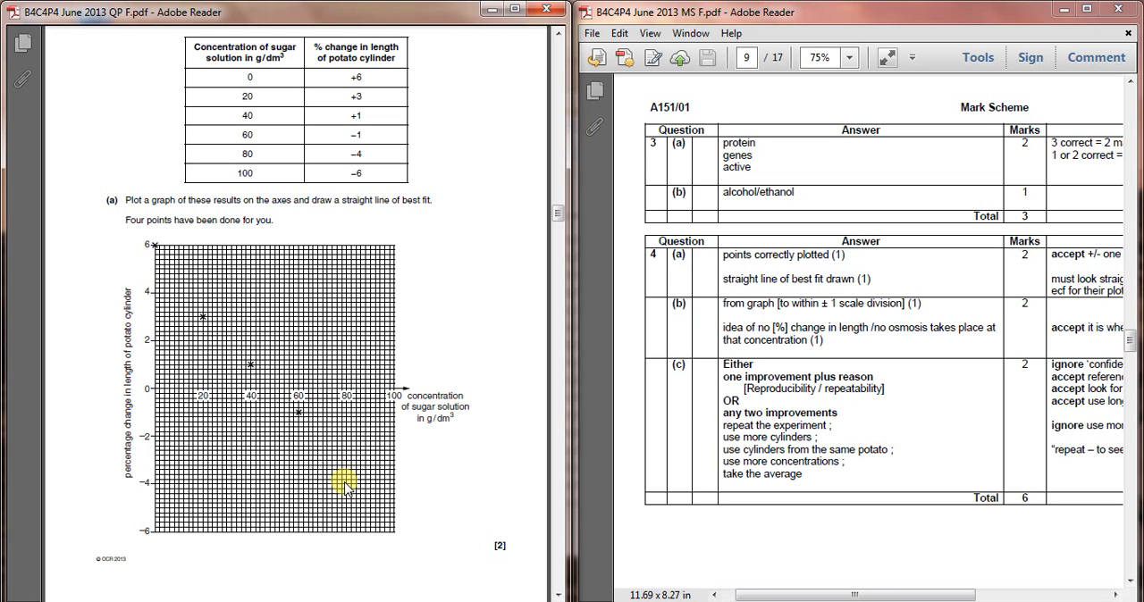
{"action": "mouse_move", "coordinate": [358, 277]}
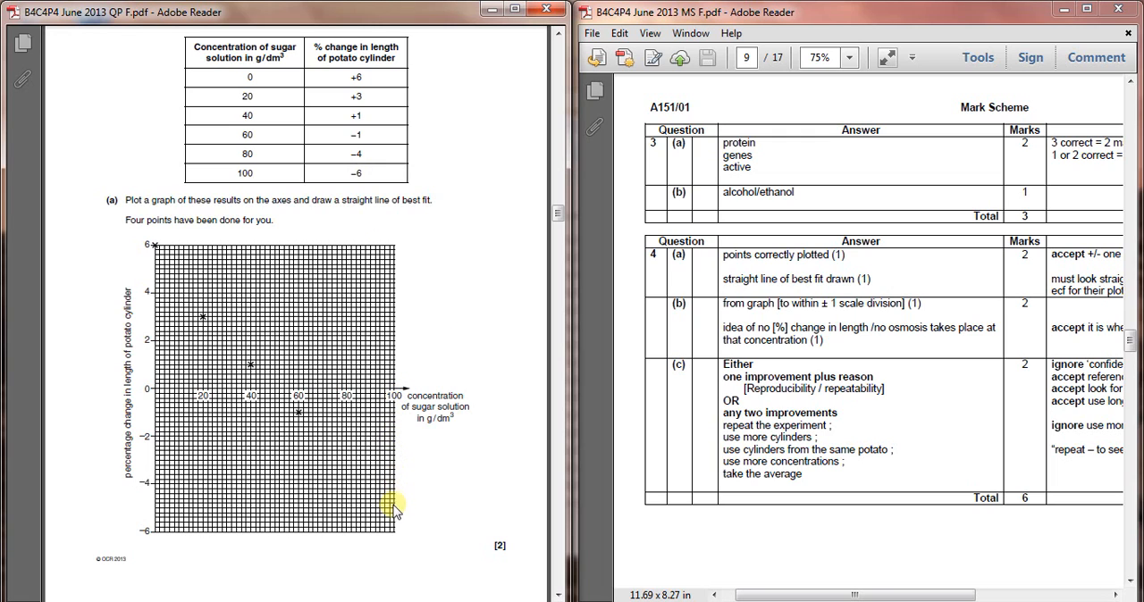
{"action": "mouse_move", "coordinate": [397, 540]}
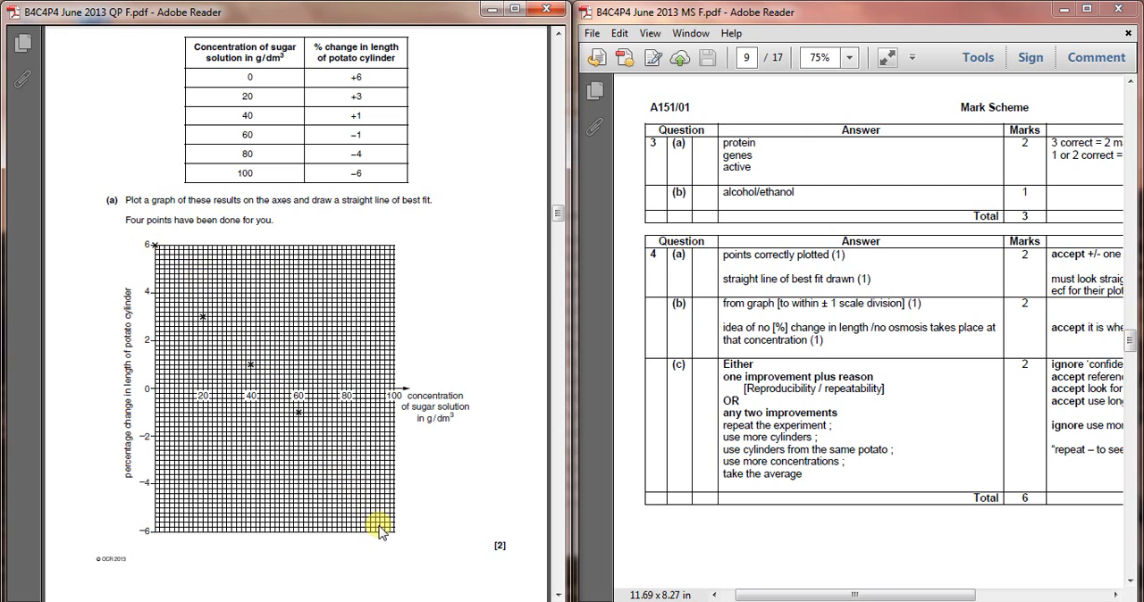
{"action": "mouse_move", "coordinate": [747, 271]}
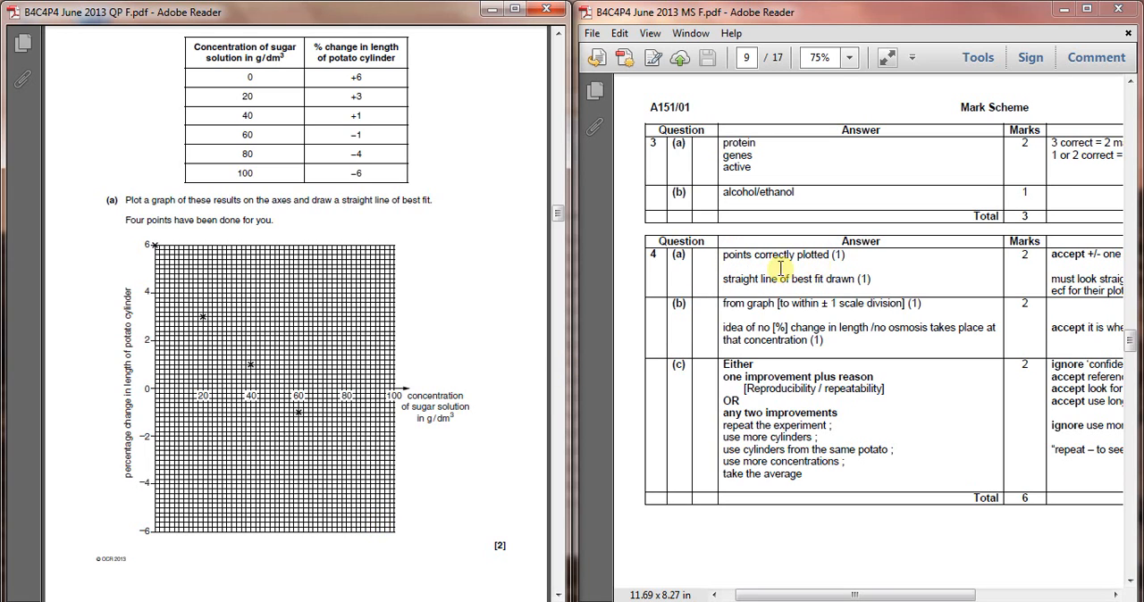
{"action": "mouse_move", "coordinate": [842, 286]}
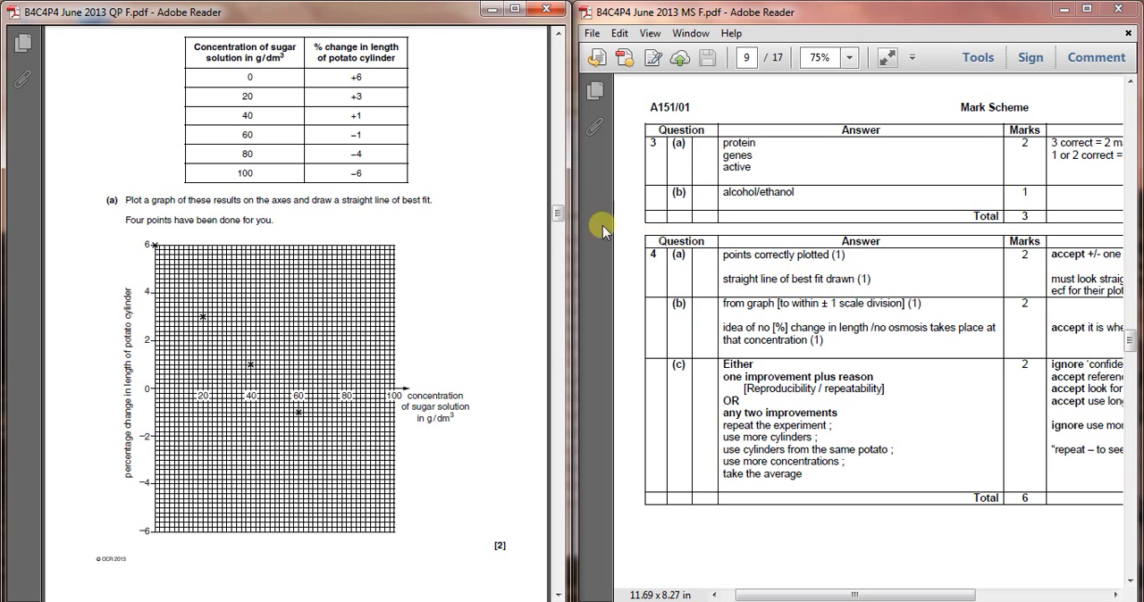
{"action": "scroll", "scroll_direction": "down", "scroll_amount": 3}
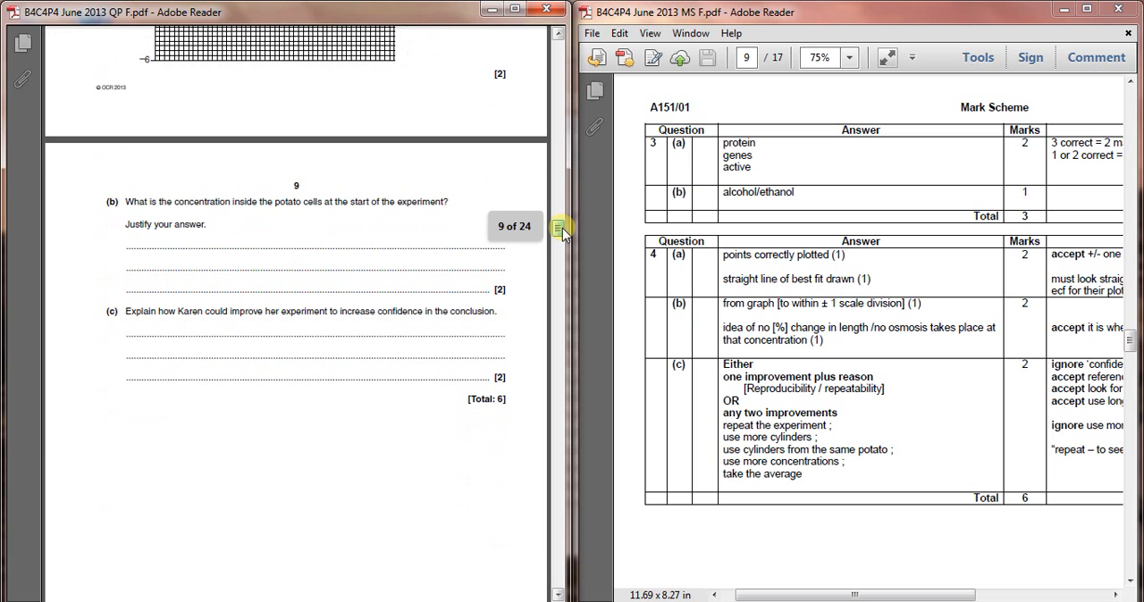
{"action": "scroll", "scroll_direction": "up", "scroll_amount": 3}
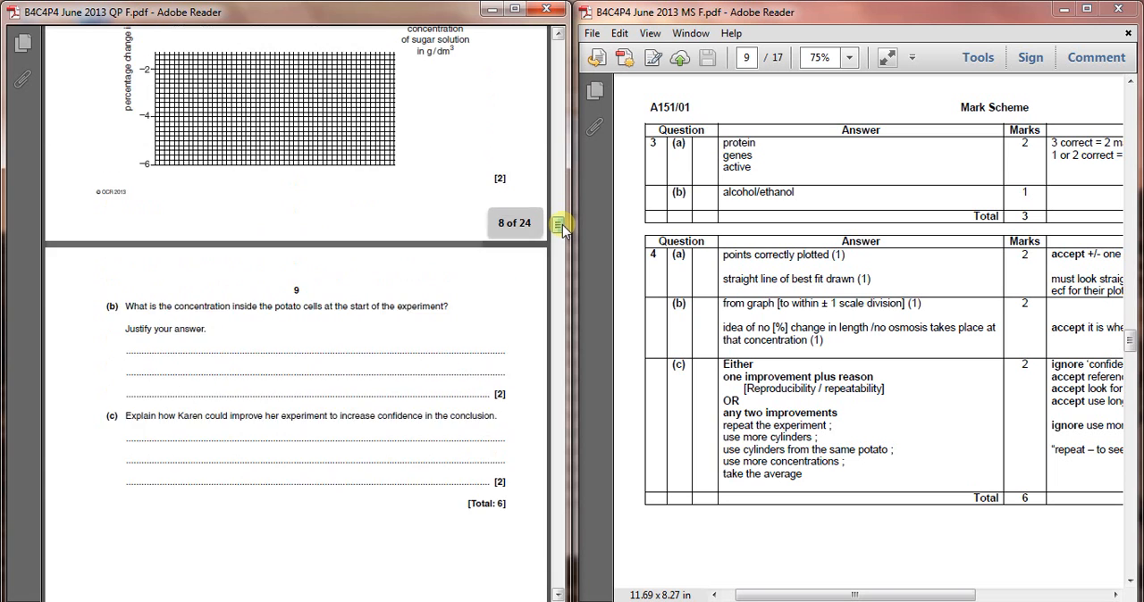
{"action": "scroll", "scroll_direction": "up", "scroll_amount": 3}
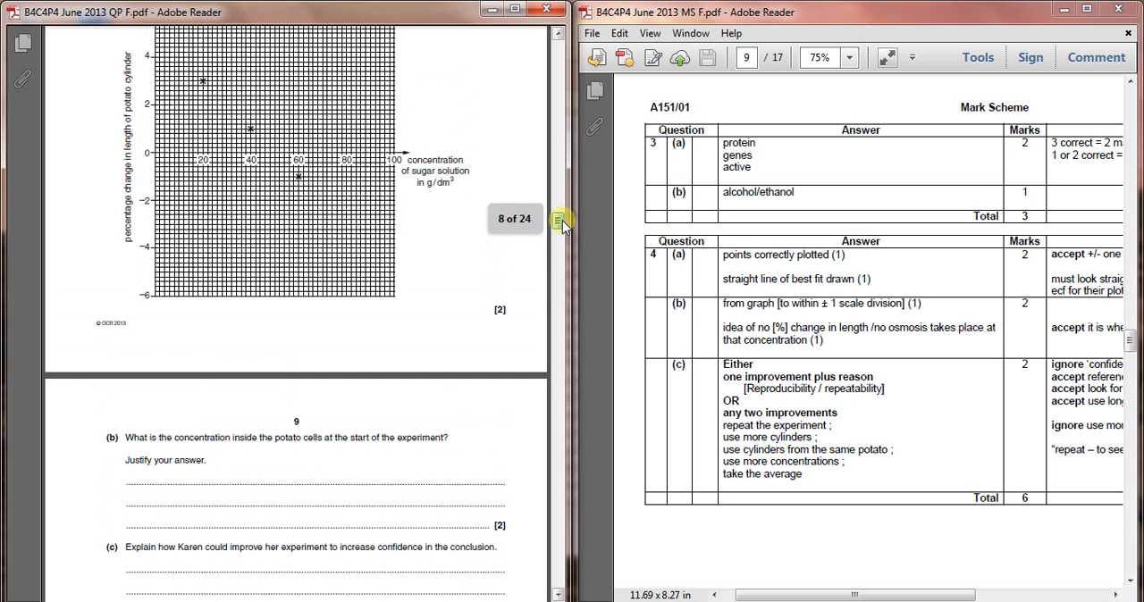
{"action": "scroll", "scroll_direction": "down", "scroll_amount": 3}
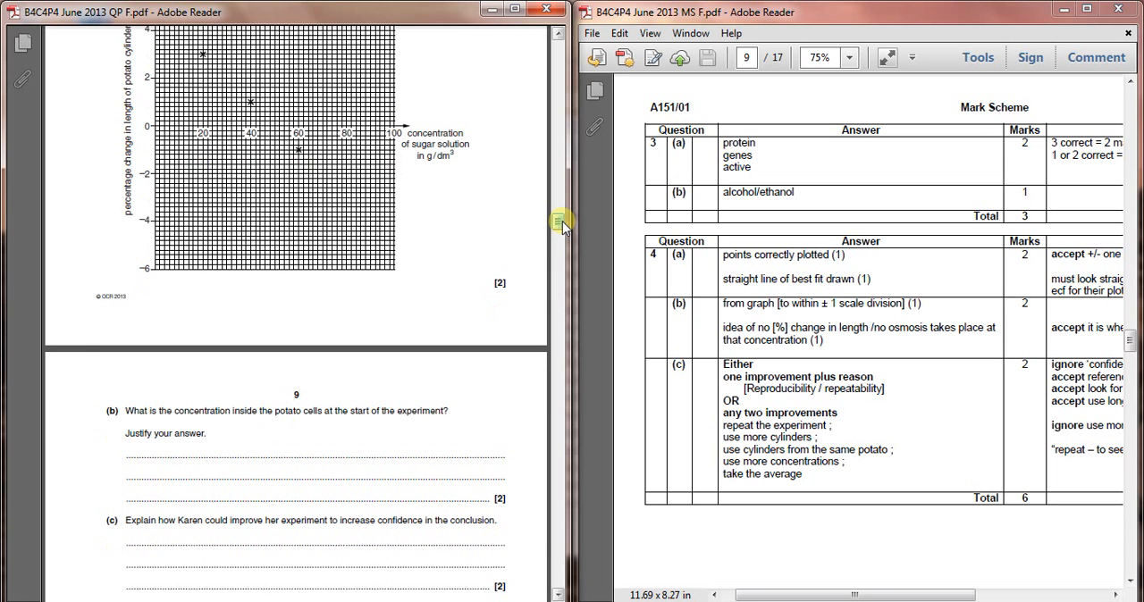
{"action": "scroll", "scroll_direction": "up", "scroll_amount": 3}
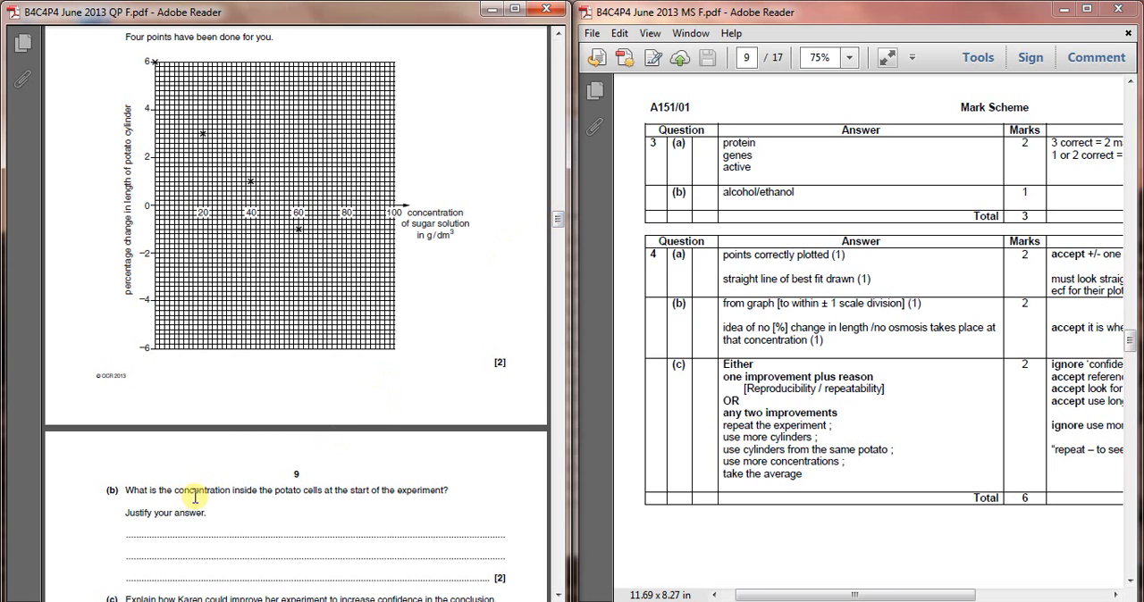
{"action": "mouse_move", "coordinate": [326, 490]}
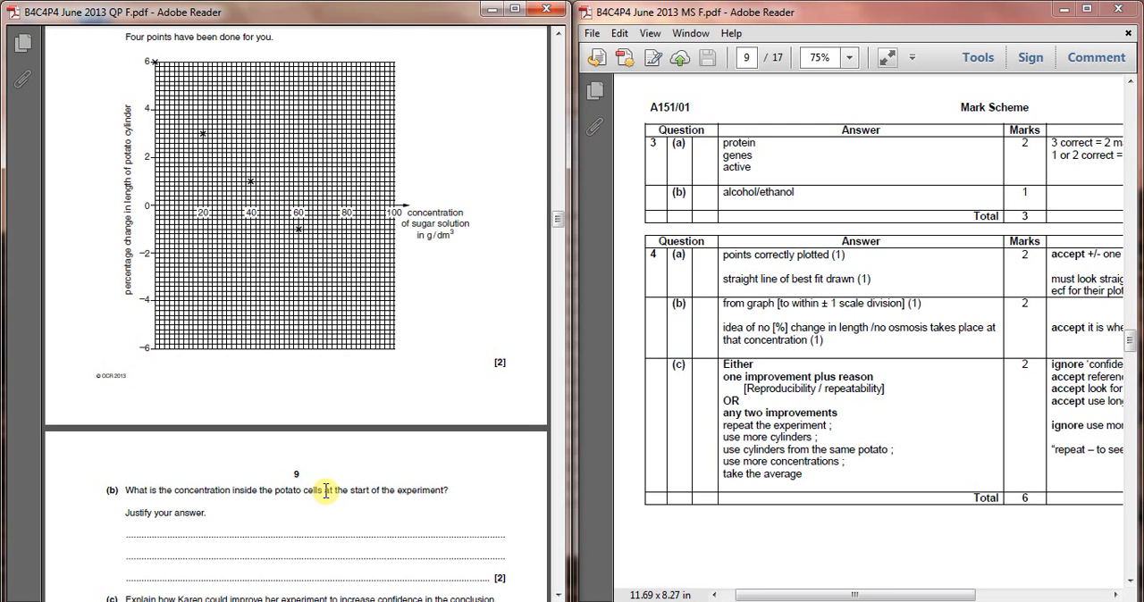
{"action": "mouse_move", "coordinate": [206, 444]}
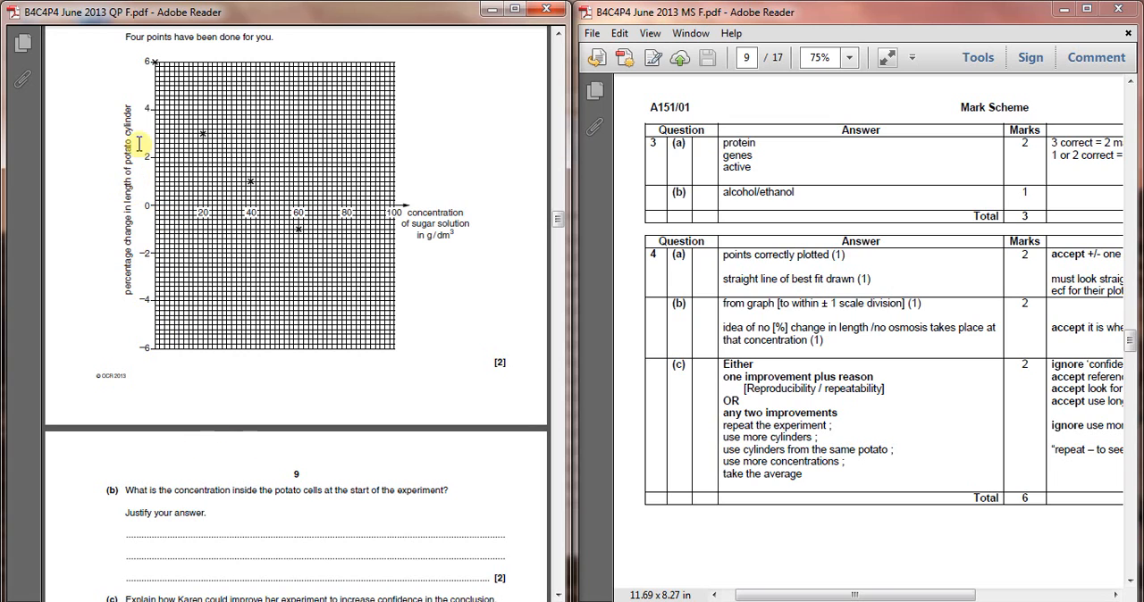
{"action": "mouse_move", "coordinate": [111, 136]}
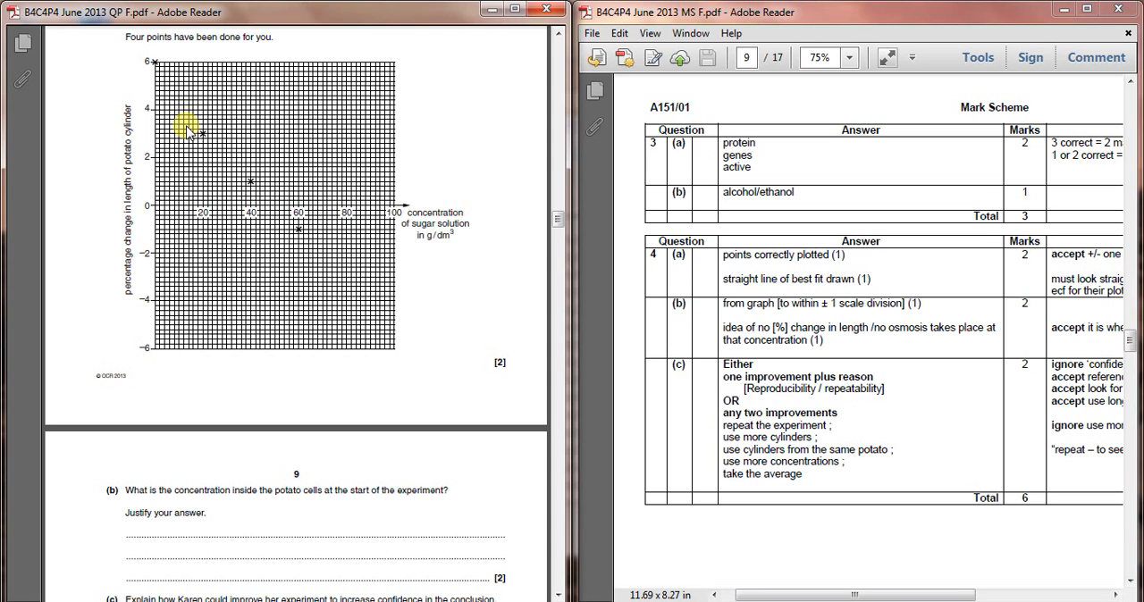
{"action": "mouse_move", "coordinate": [239, 143]}
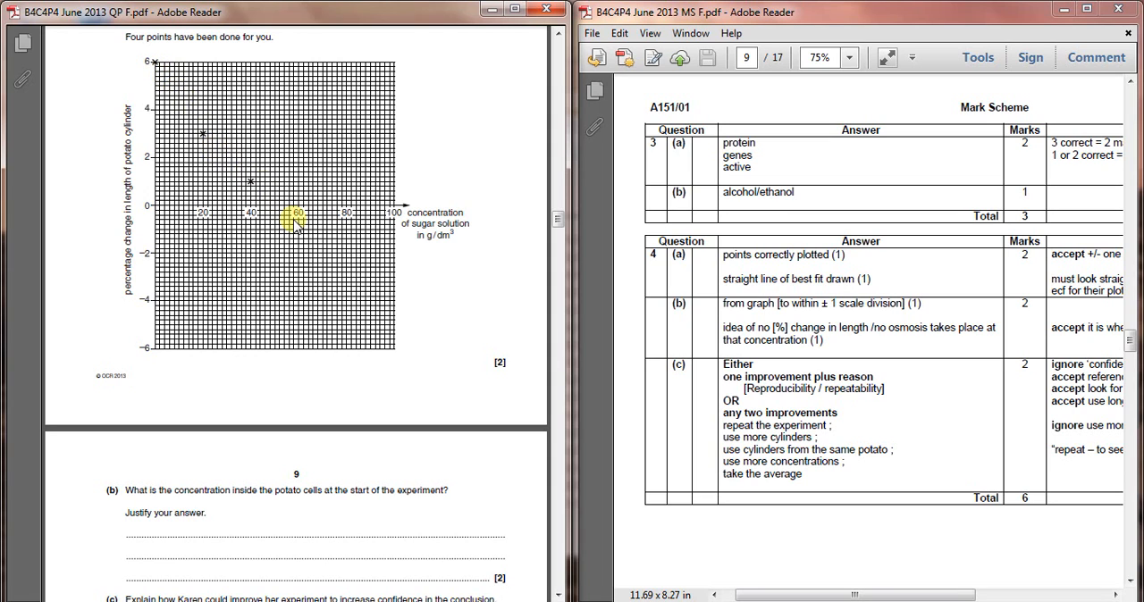
{"action": "mouse_move", "coordinate": [393, 330]}
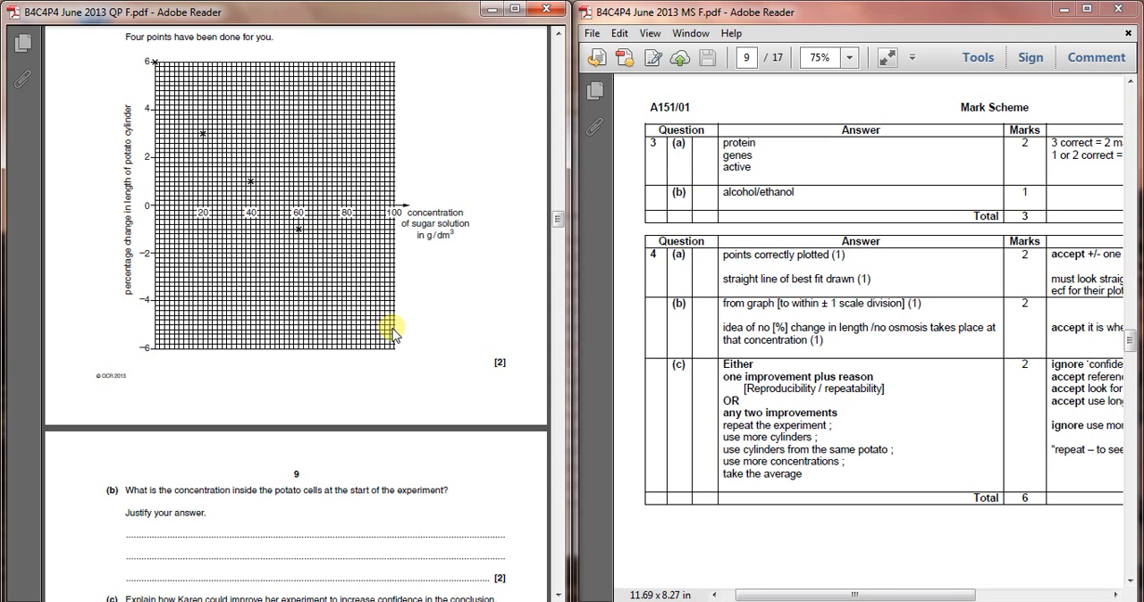
{"action": "mouse_move", "coordinate": [272, 215]}
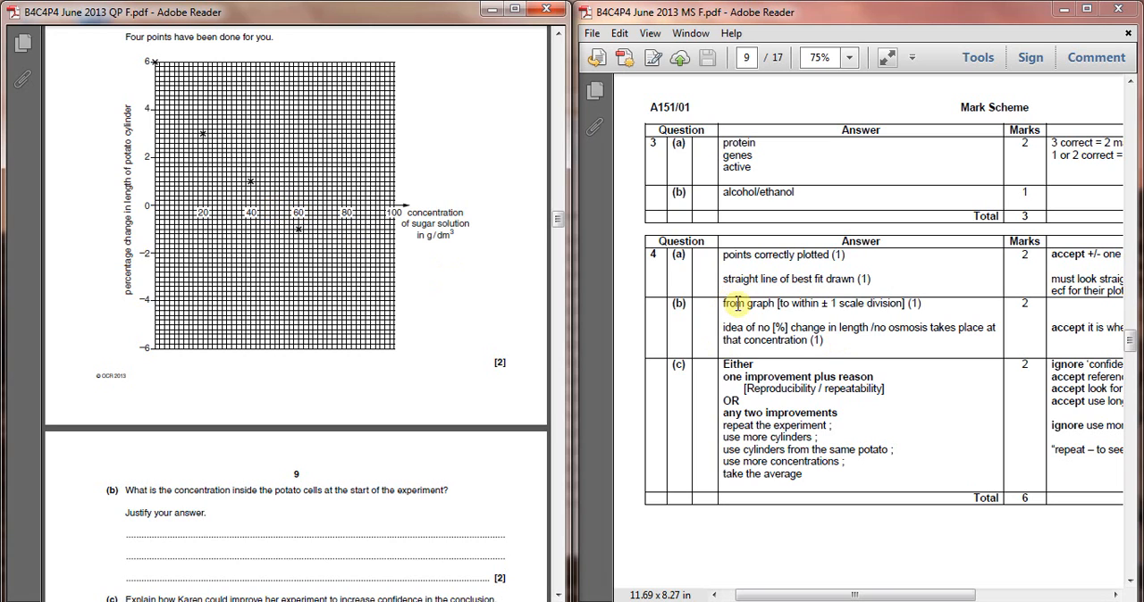
{"action": "mouse_move", "coordinate": [215, 129]}
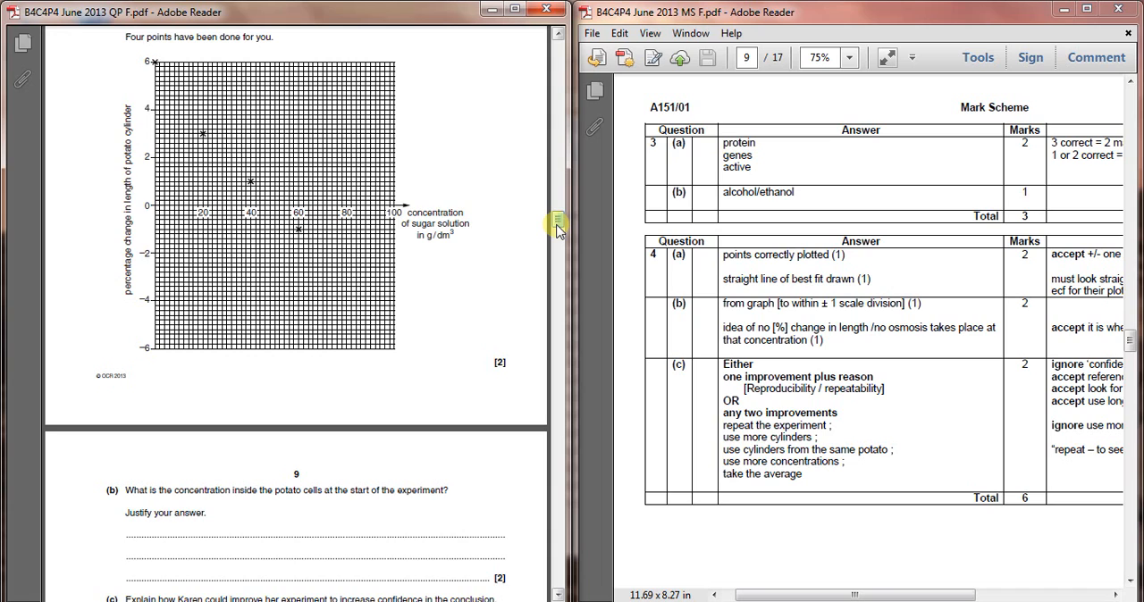
{"action": "scroll", "scroll_direction": "down", "scroll_amount": 3}
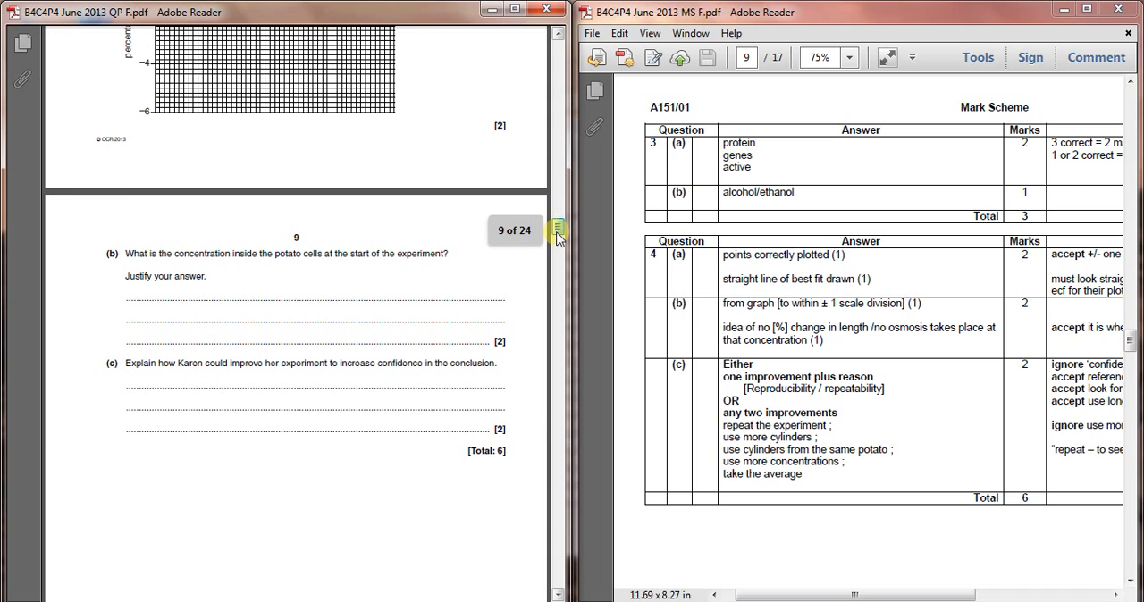
{"action": "mouse_move", "coordinate": [556, 238]}
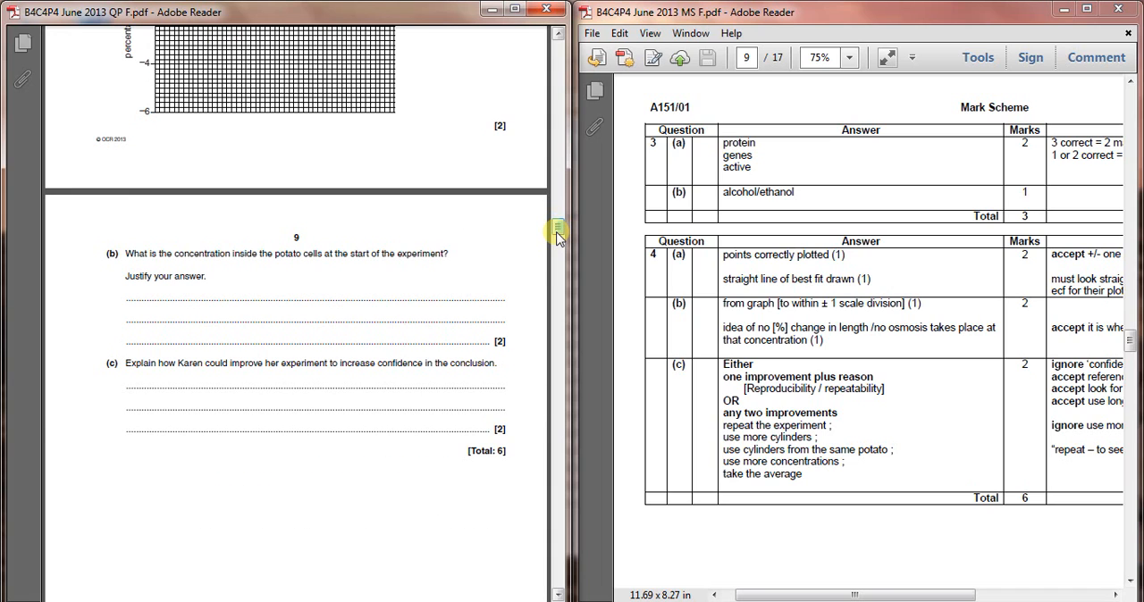